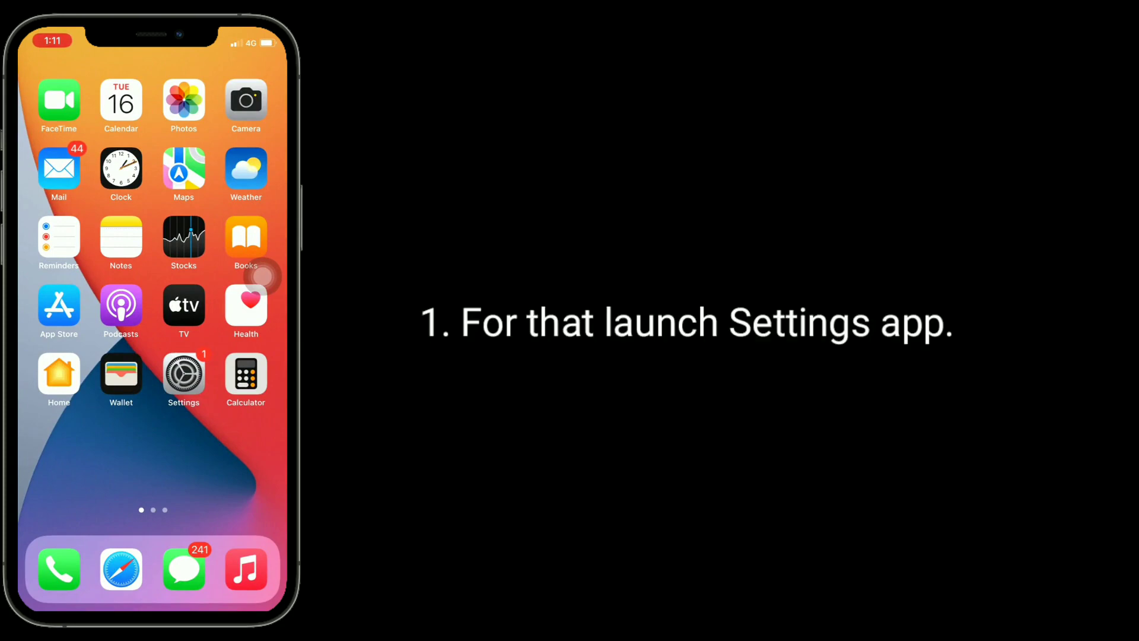
Turn Mobile Data off in Settings, then back on
{"action": "left_click", "coordinate": [183, 371]}
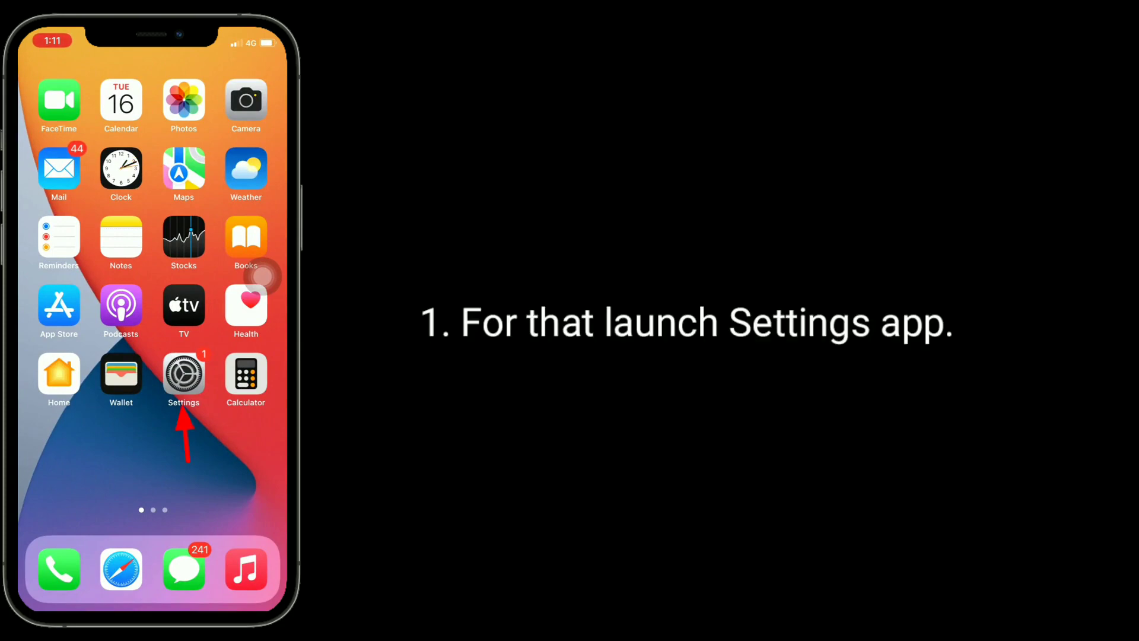
{"action": "left_click", "coordinate": [183, 373]}
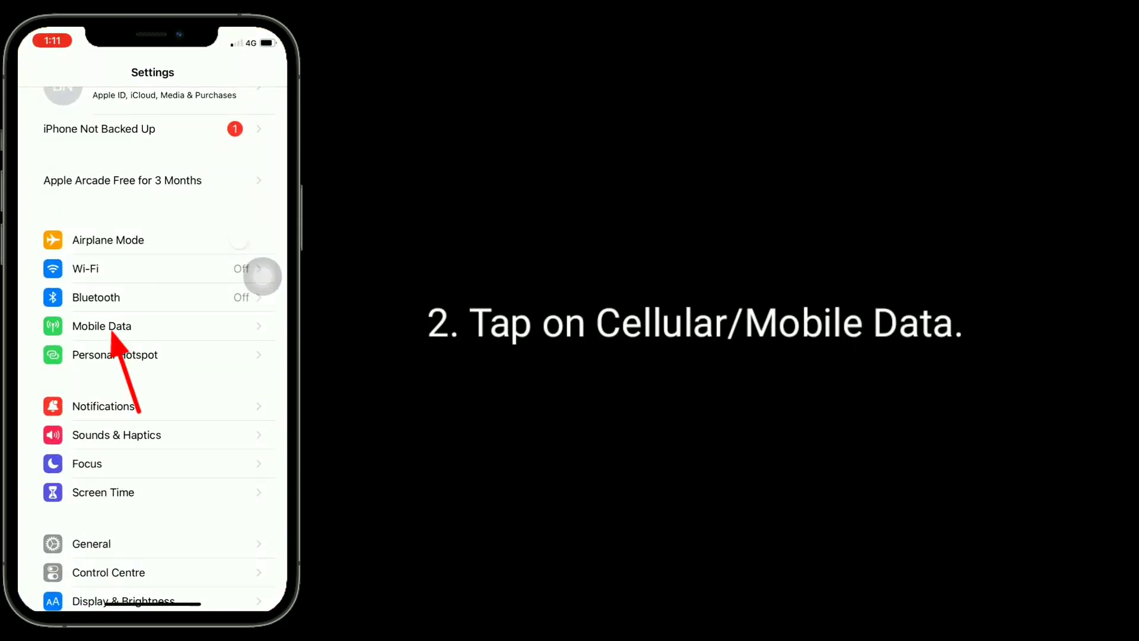
{"action": "left_click", "coordinate": [101, 325]}
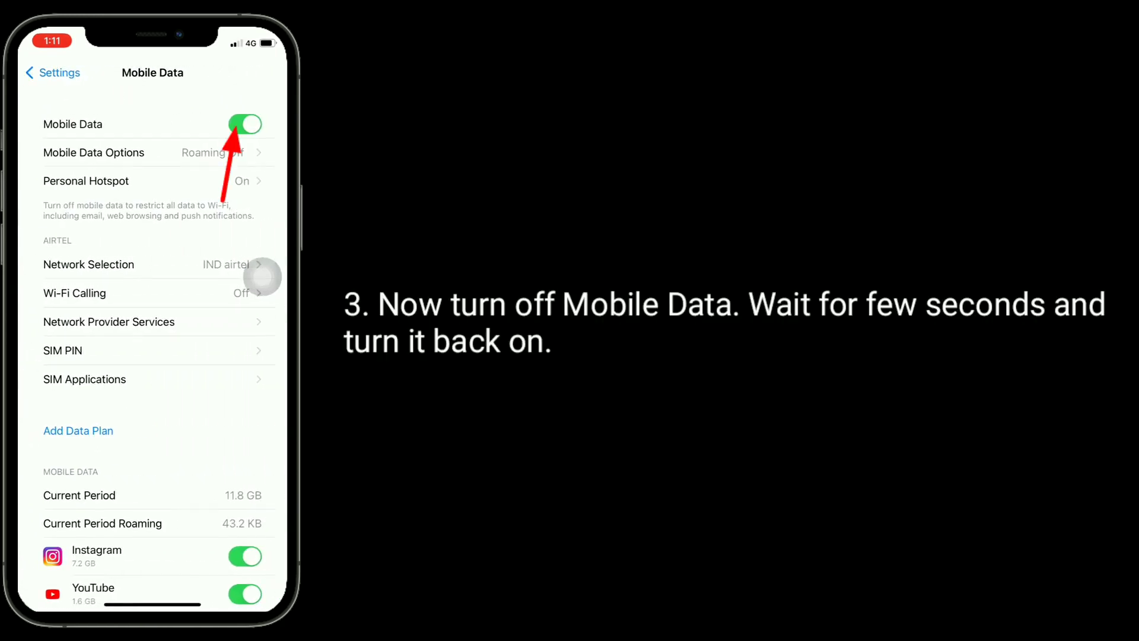
{"action": "left_click", "coordinate": [244, 123]}
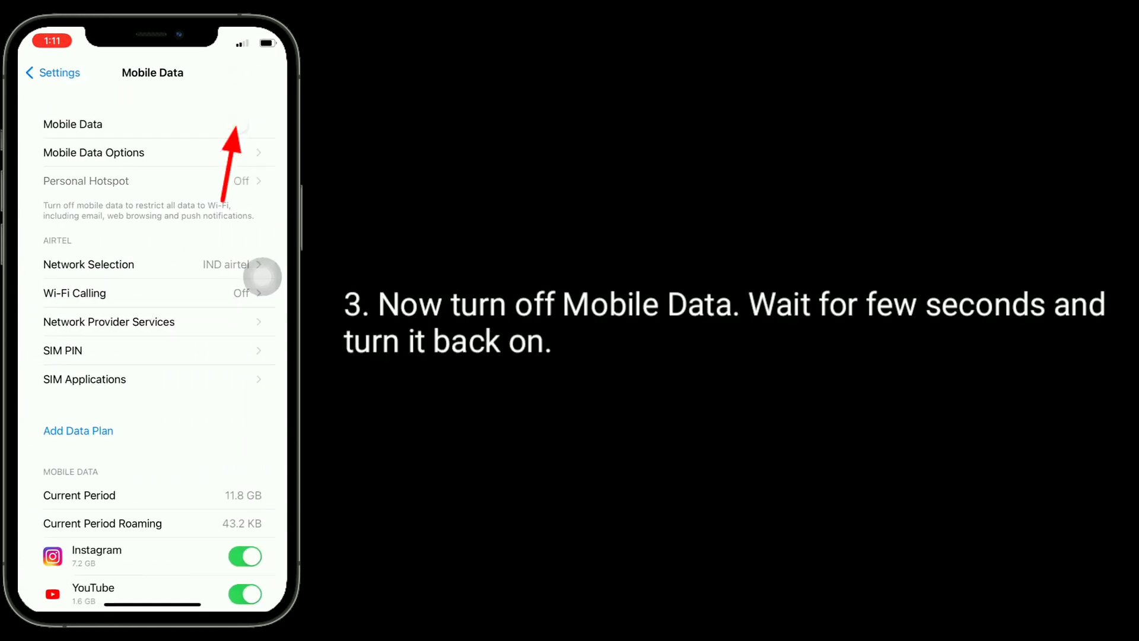
{"action": "left_click", "coordinate": [245, 125]}
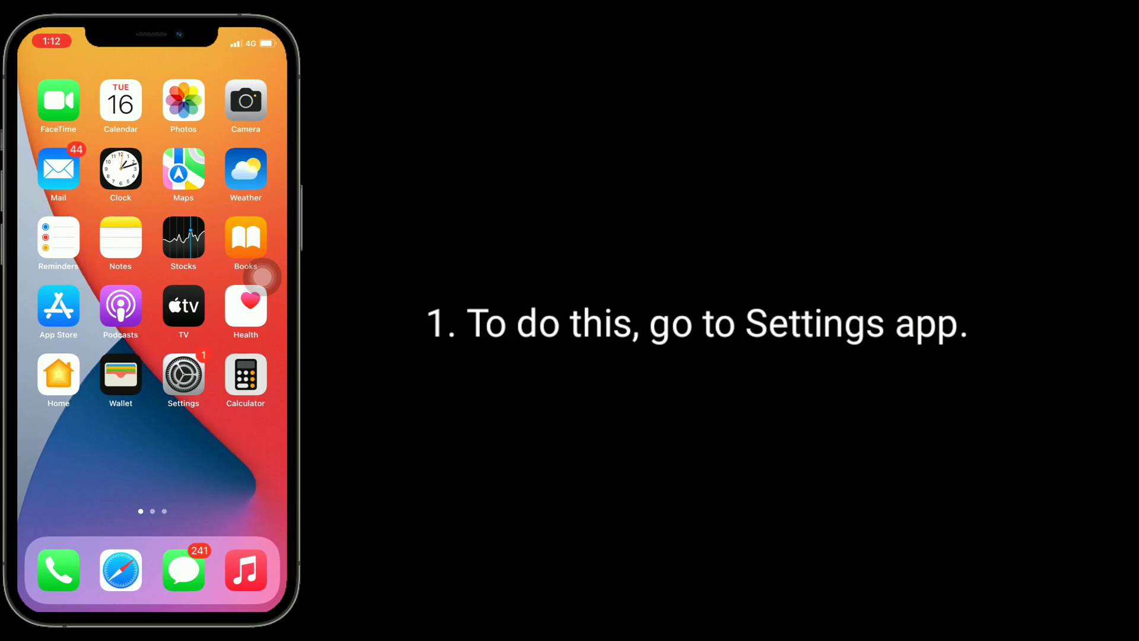
Go to Personal Hotspot in Settings and select its Wi-Fi Password entry
{"action": "left_click", "coordinate": [183, 374]}
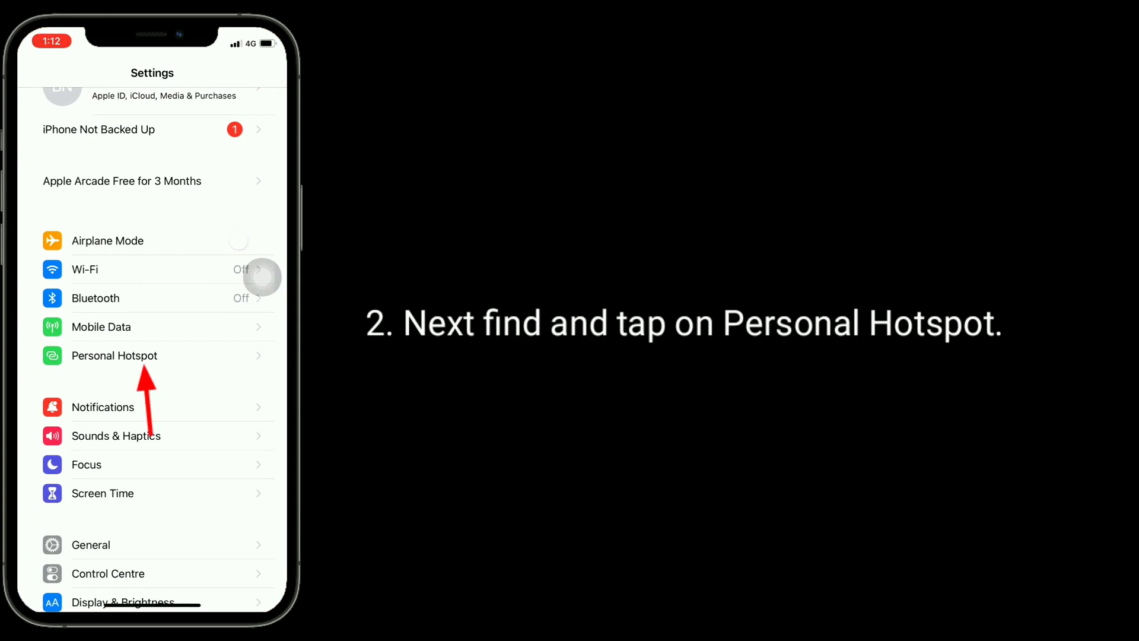
{"action": "left_click", "coordinate": [113, 354]}
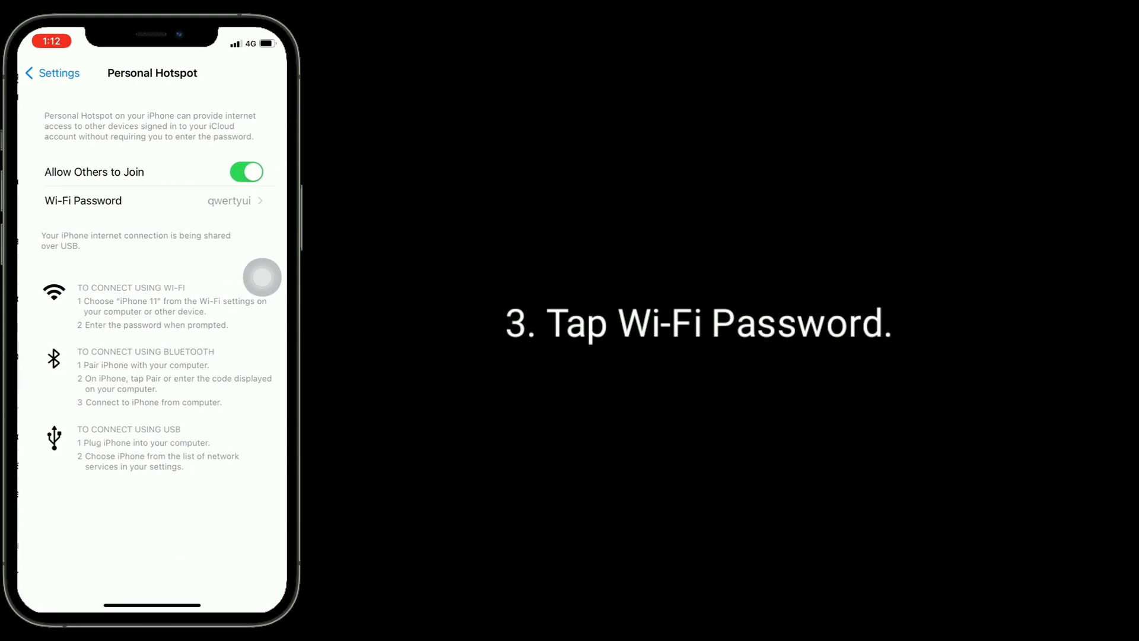
{"action": "left_click", "coordinate": [83, 200]}
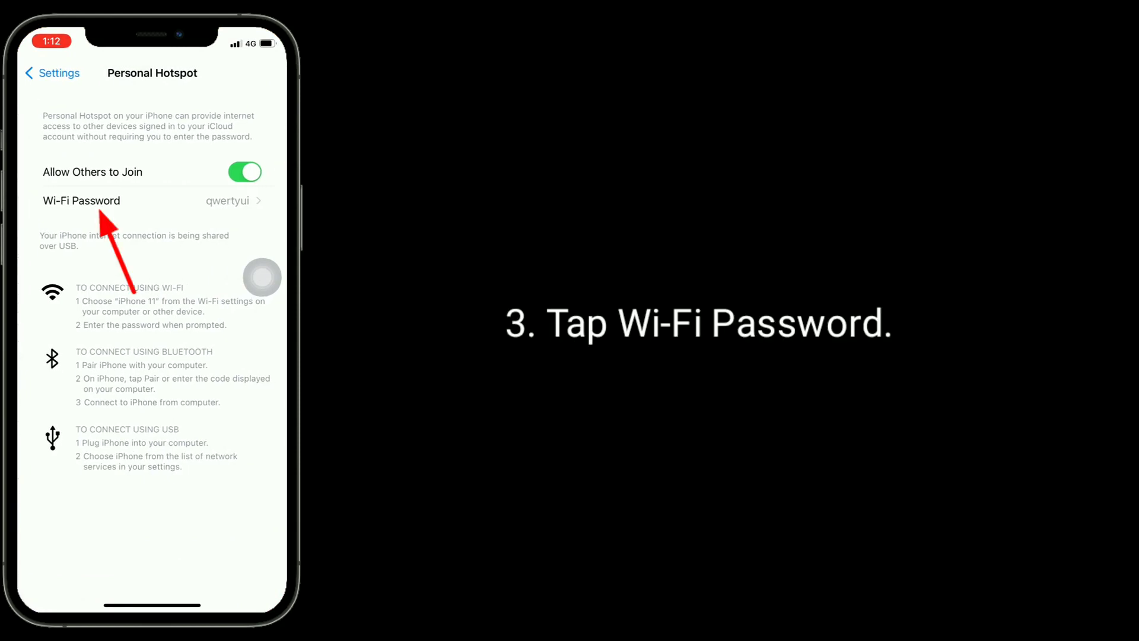
{"action": "left_click", "coordinate": [82, 201]}
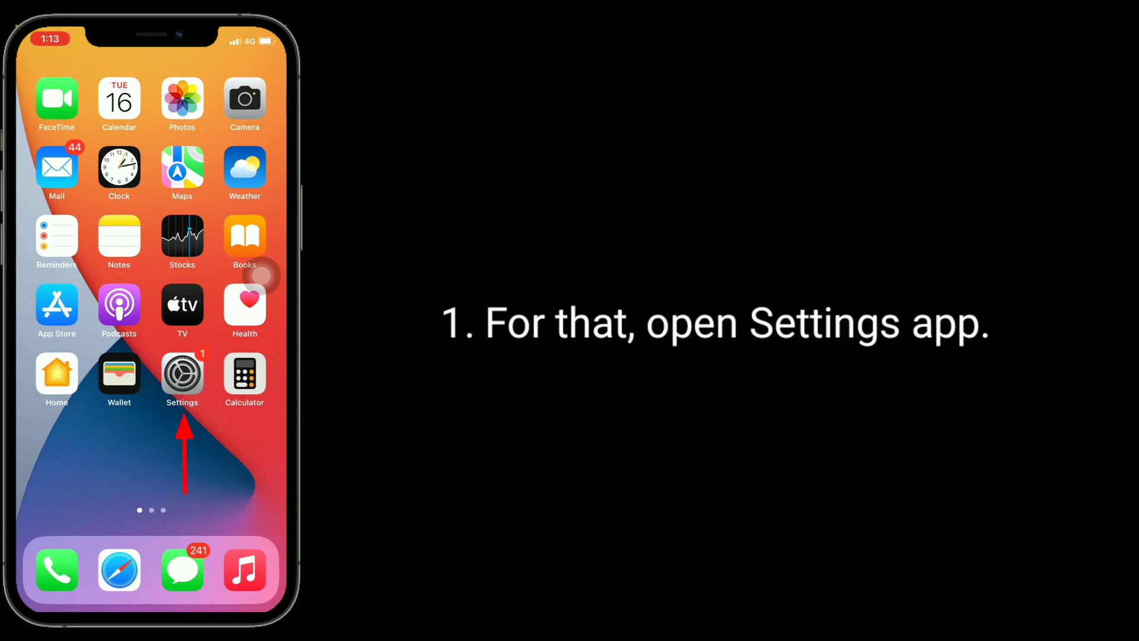
Go to General in Settings and choose Shut Down at the bottom
{"action": "left_click", "coordinate": [181, 372]}
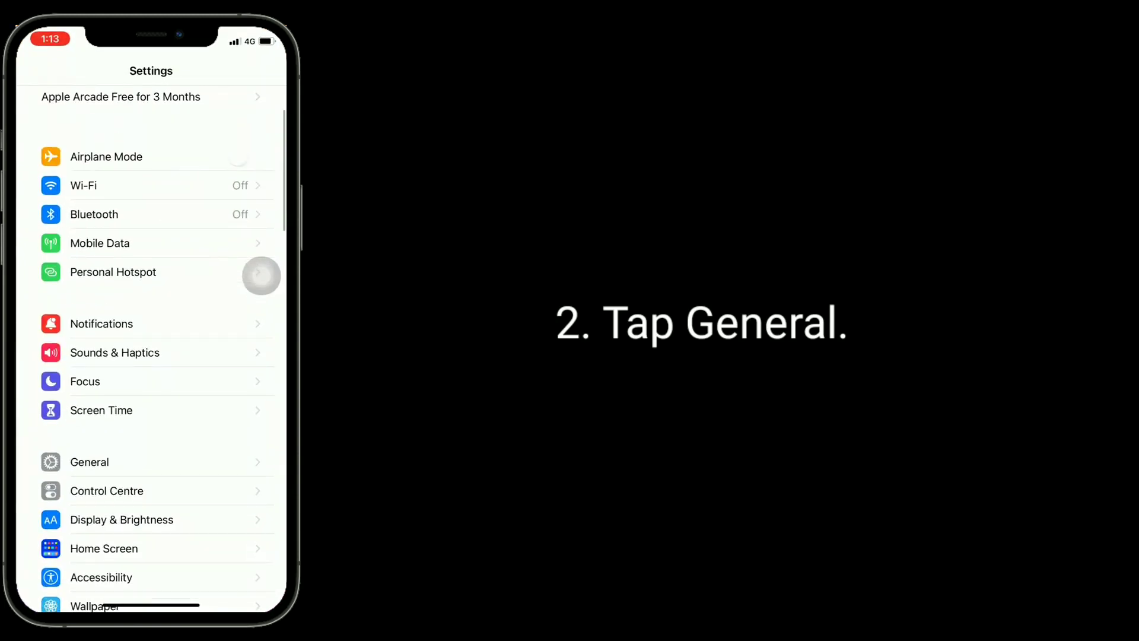
{"action": "left_click", "coordinate": [89, 462]}
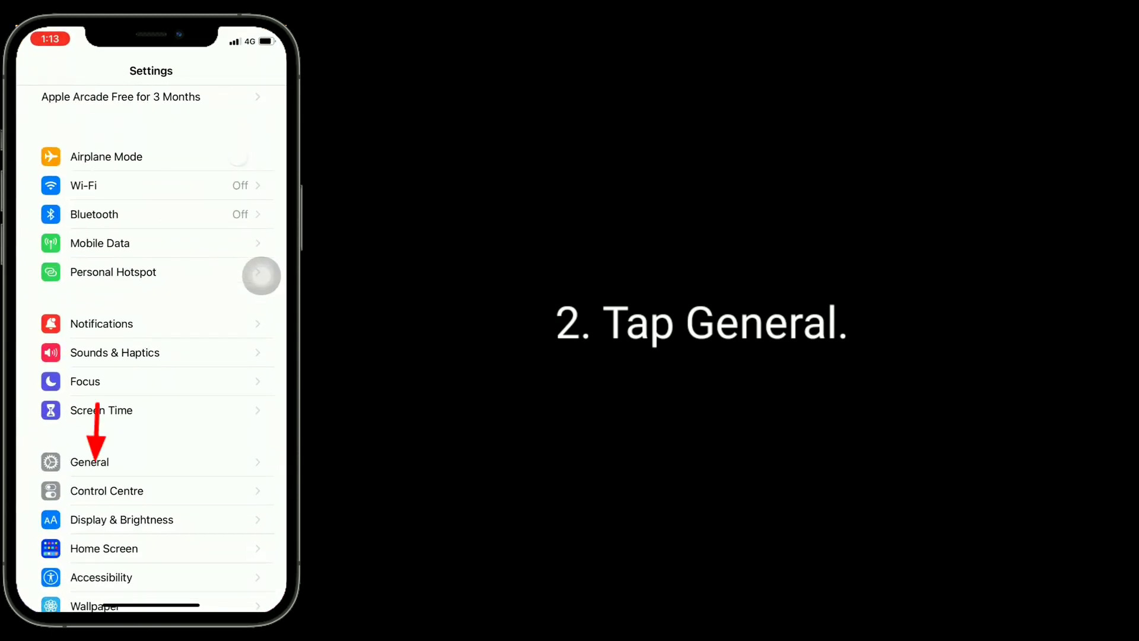
{"action": "left_click", "coordinate": [89, 461]}
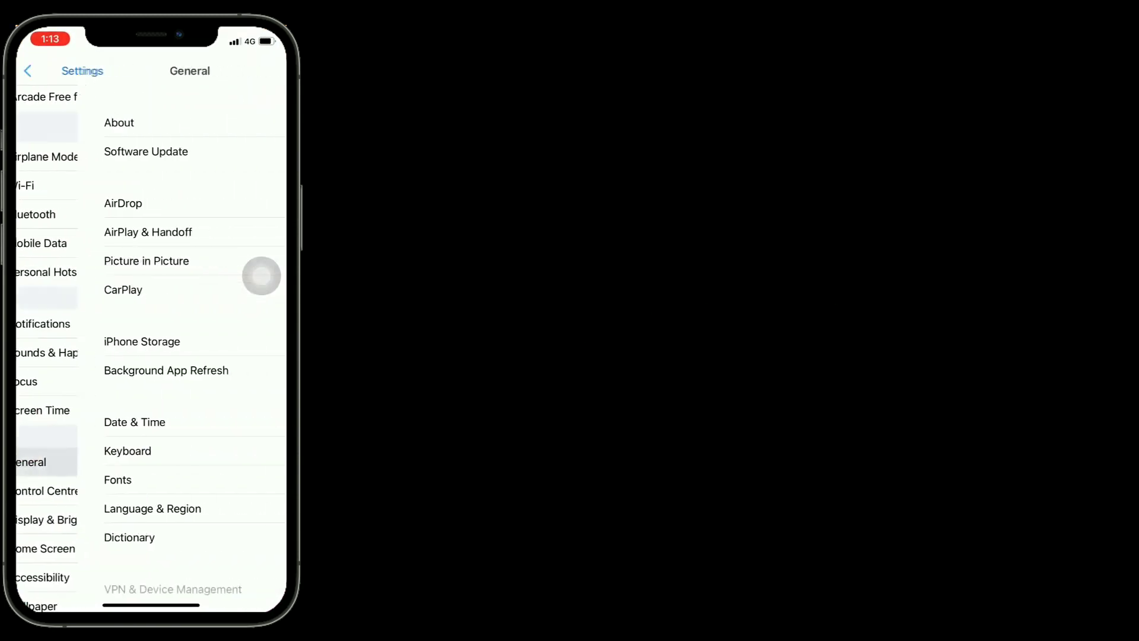
{"action": "scroll", "scroll_direction": "down", "scroll_amount": 3}
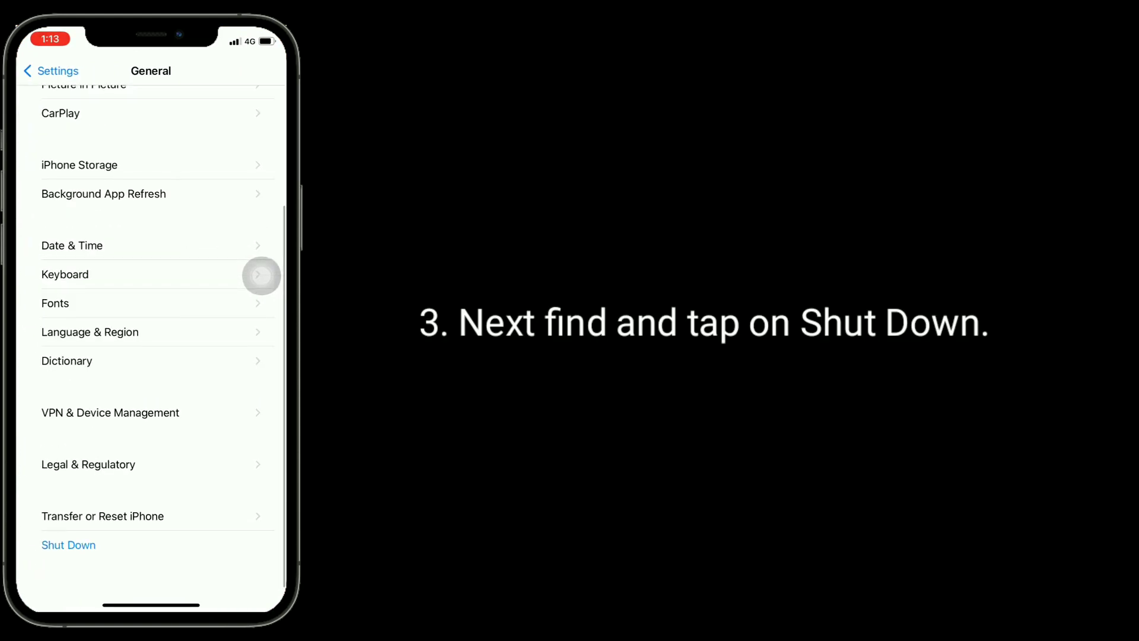
{"action": "left_click", "coordinate": [69, 549]}
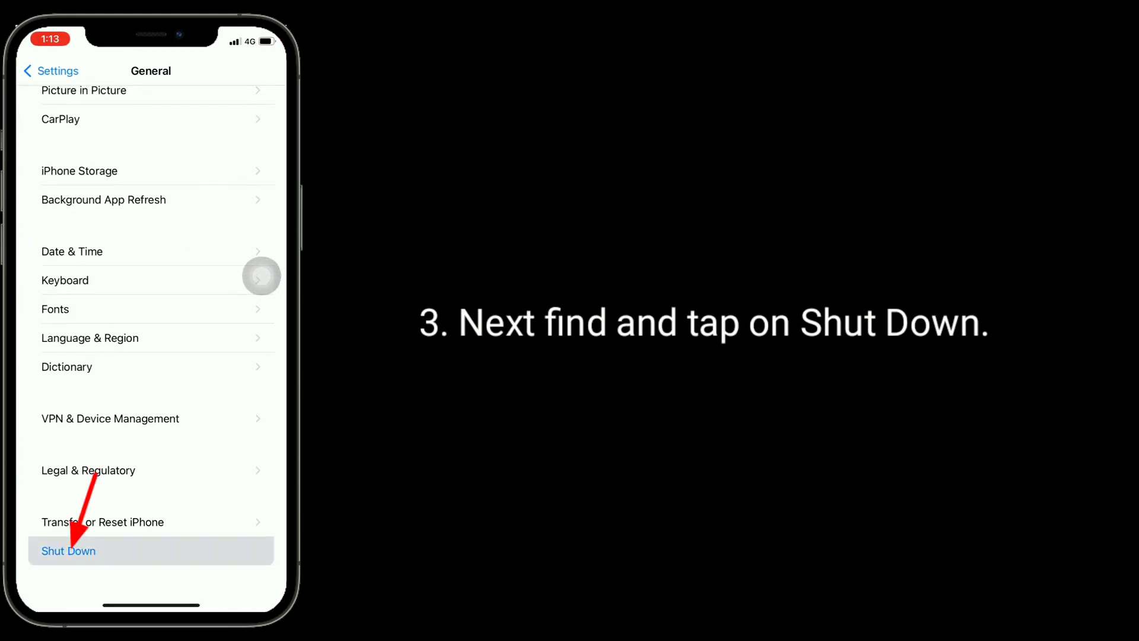
{"action": "left_click", "coordinate": [68, 549]}
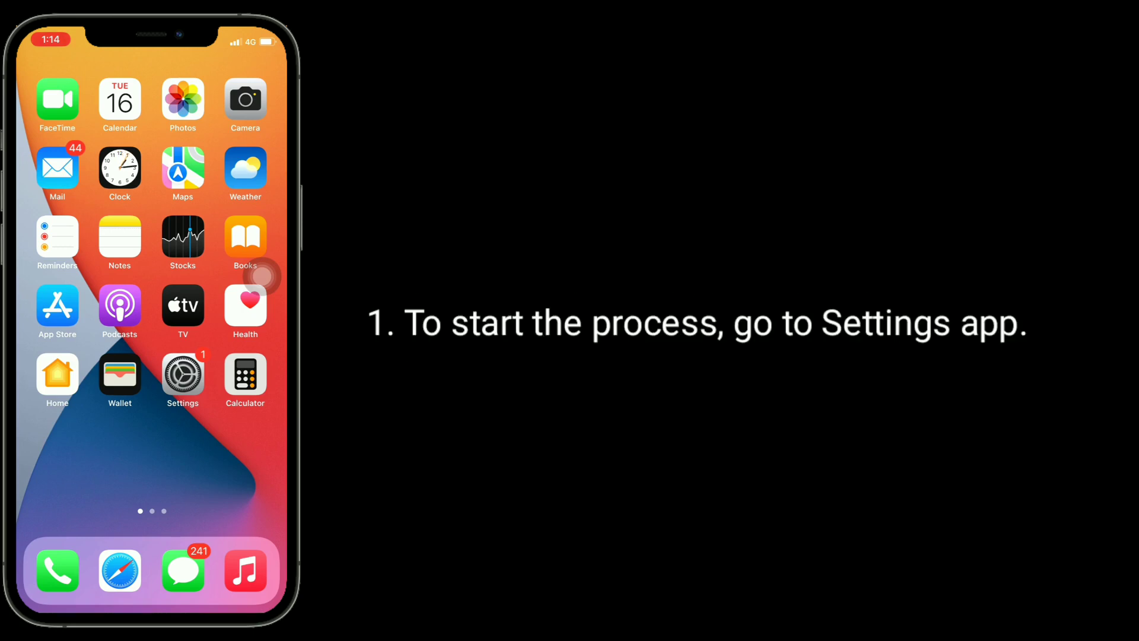
Reopen Settings and go into General, scrolled to Transfer or Reset iPhone
{"action": "left_click", "coordinate": [183, 371]}
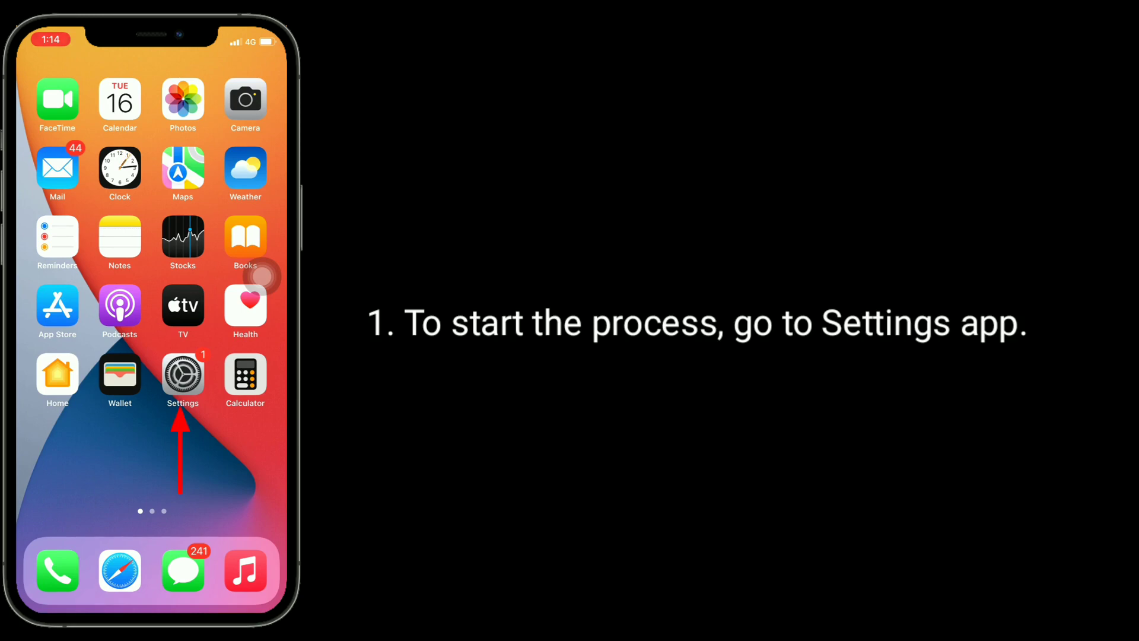
{"action": "left_click", "coordinate": [182, 374]}
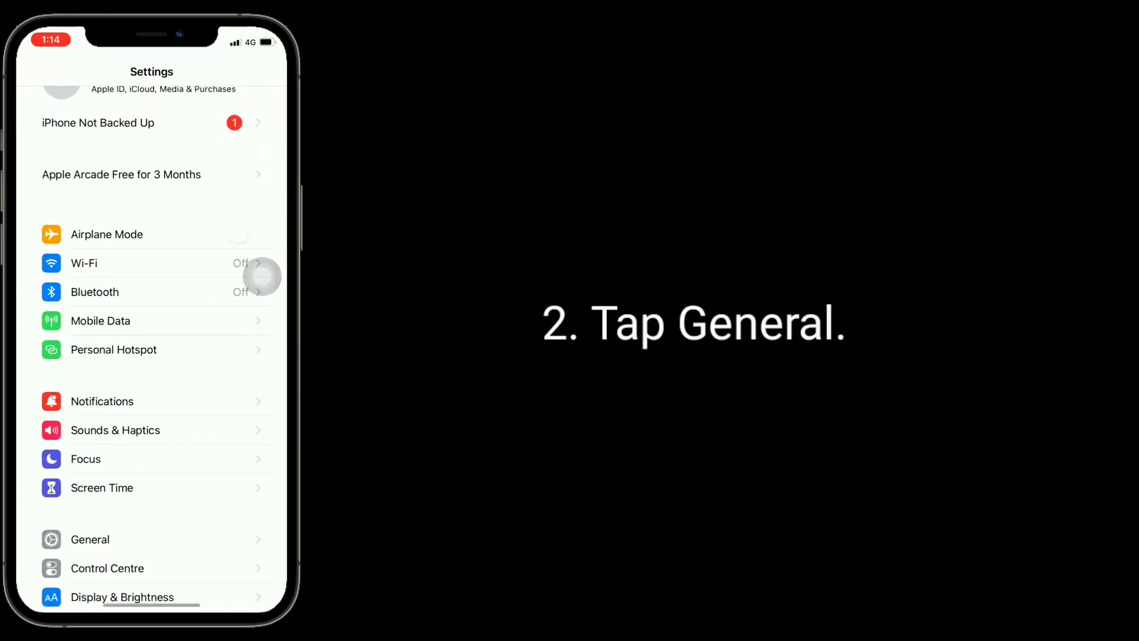
{"action": "left_click", "coordinate": [89, 539]}
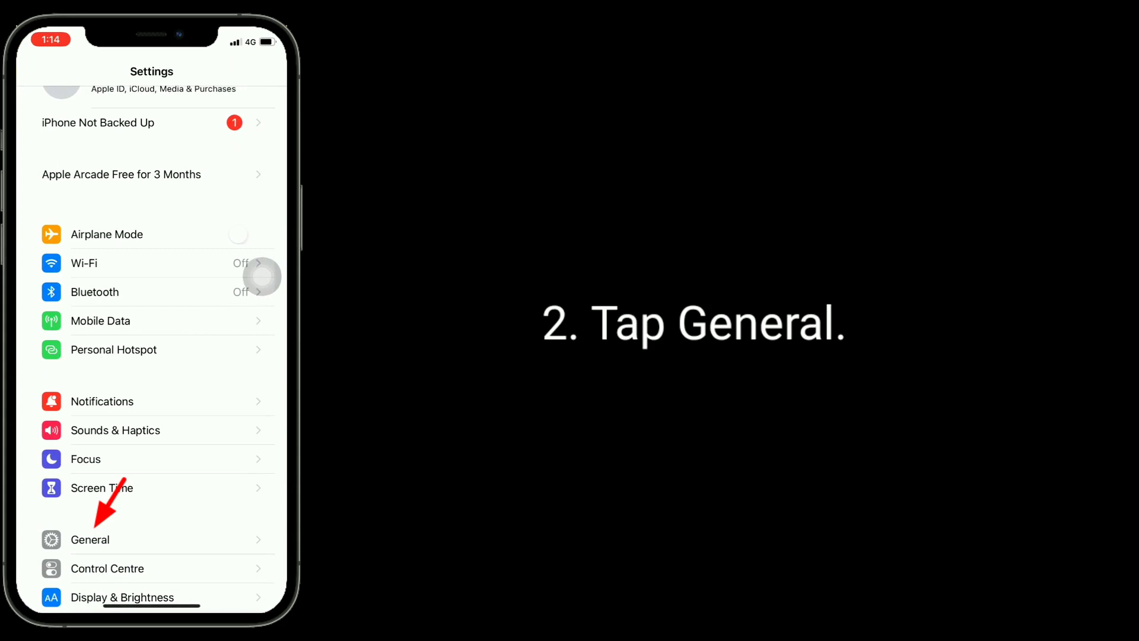
{"action": "left_click", "coordinate": [91, 539]}
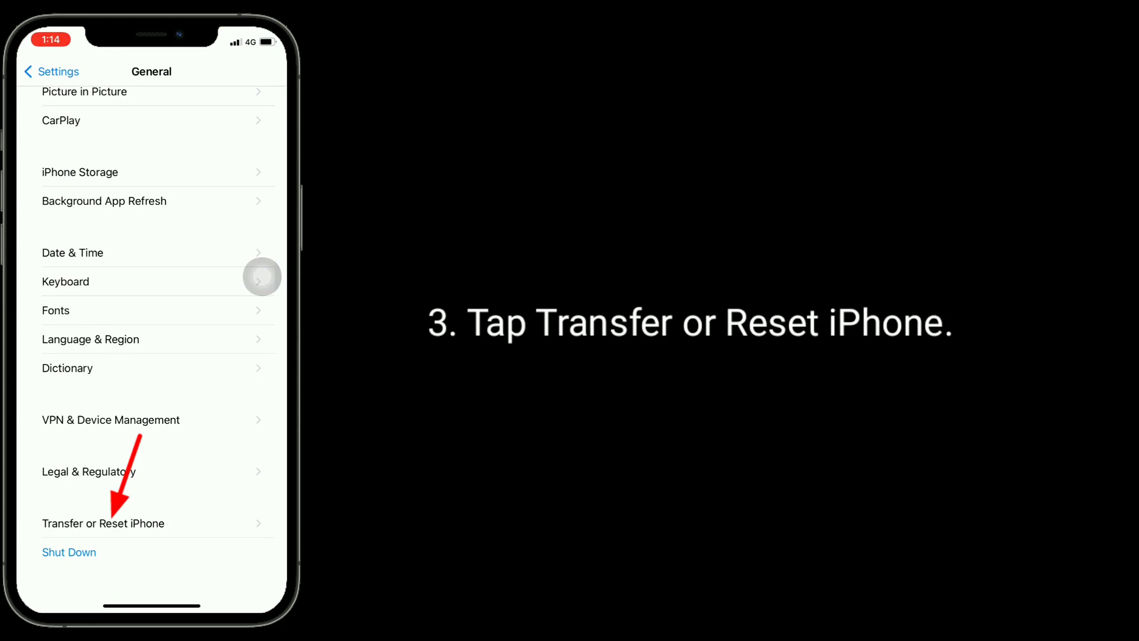
In Transfer or Reset iPhone, choose Reset Network Settings to reach the confirmation
{"action": "left_click", "coordinate": [104, 523]}
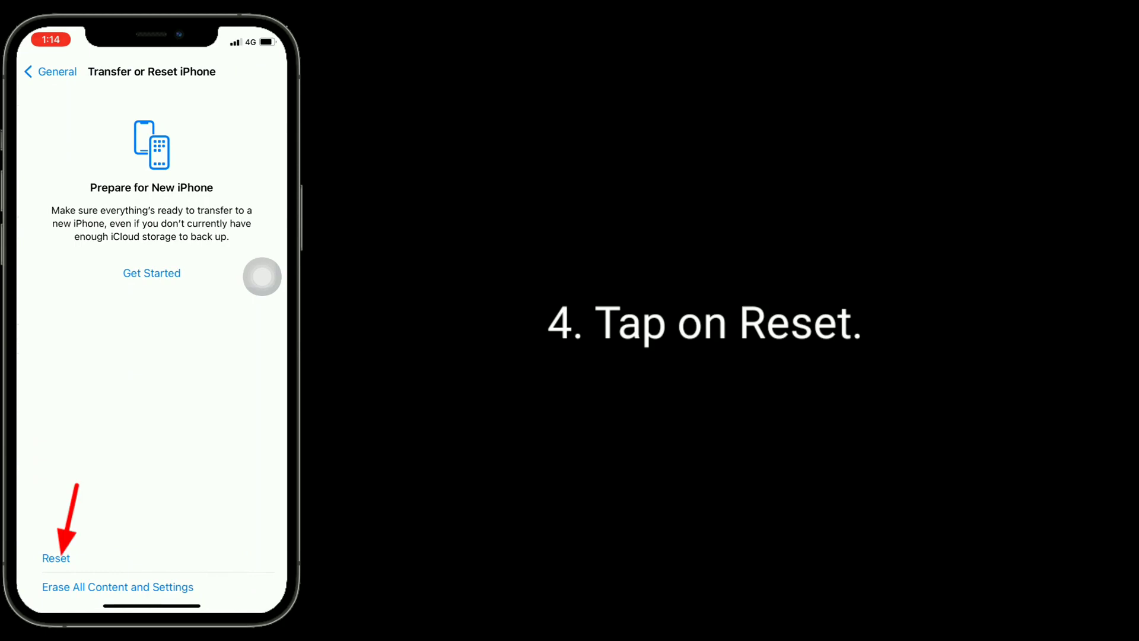
{"action": "left_click", "coordinate": [56, 557]}
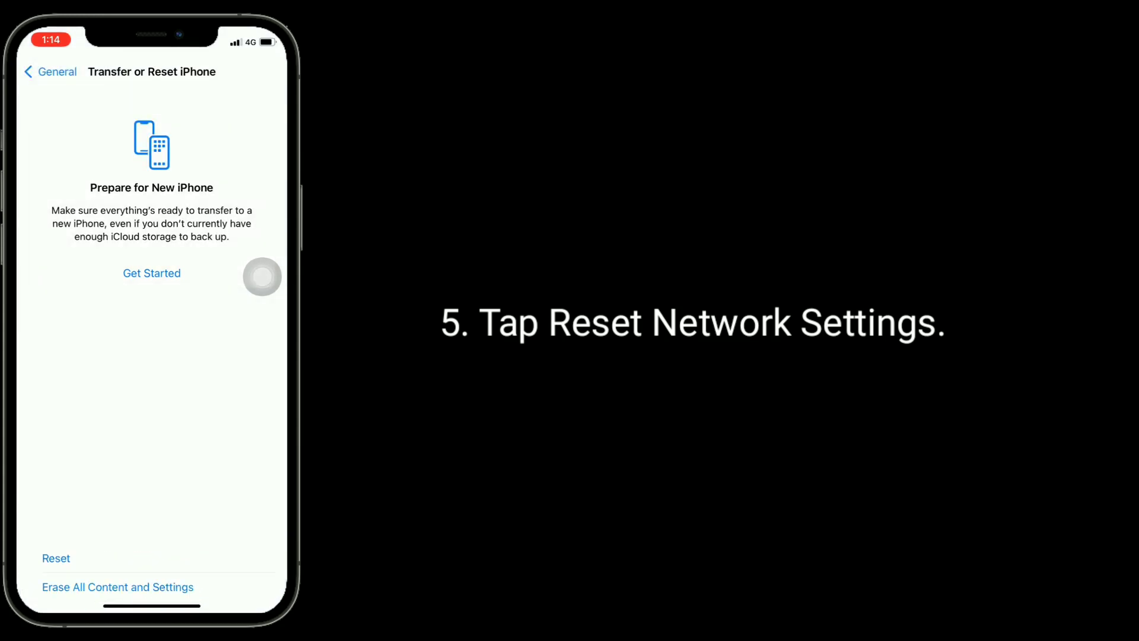
{"action": "left_click", "coordinate": [56, 558]}
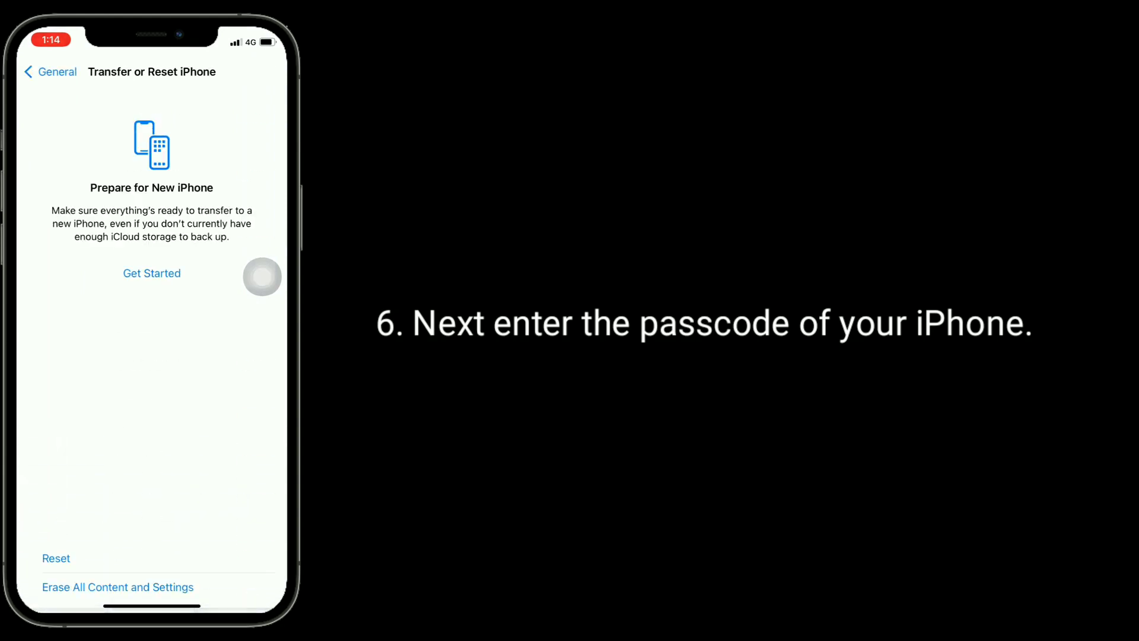
{"action": "left_click", "coordinate": [56, 558]}
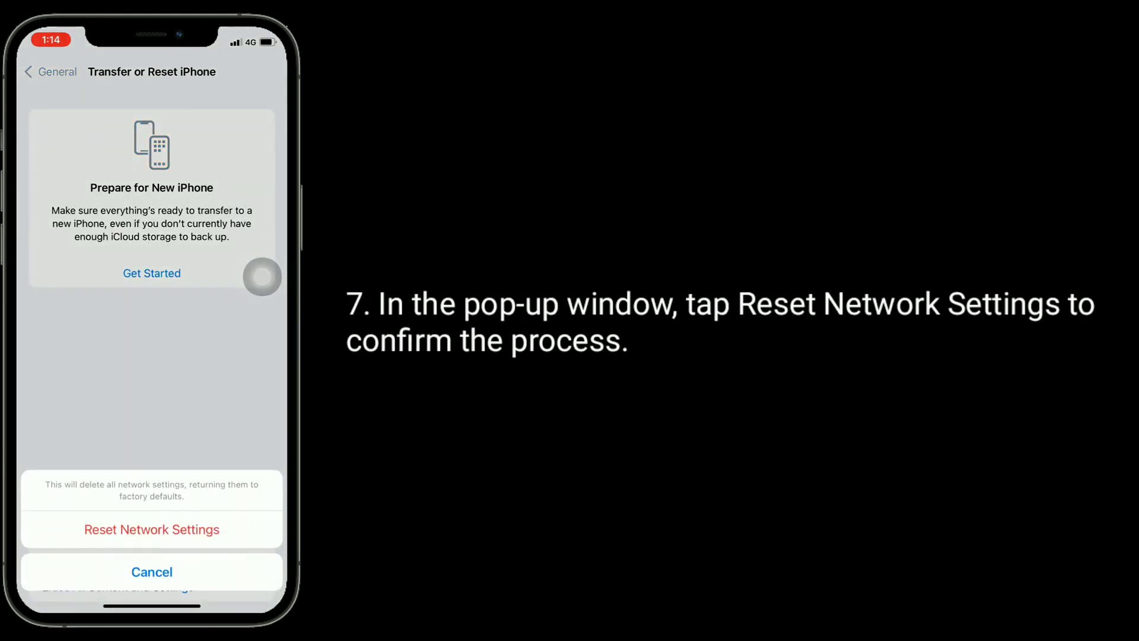